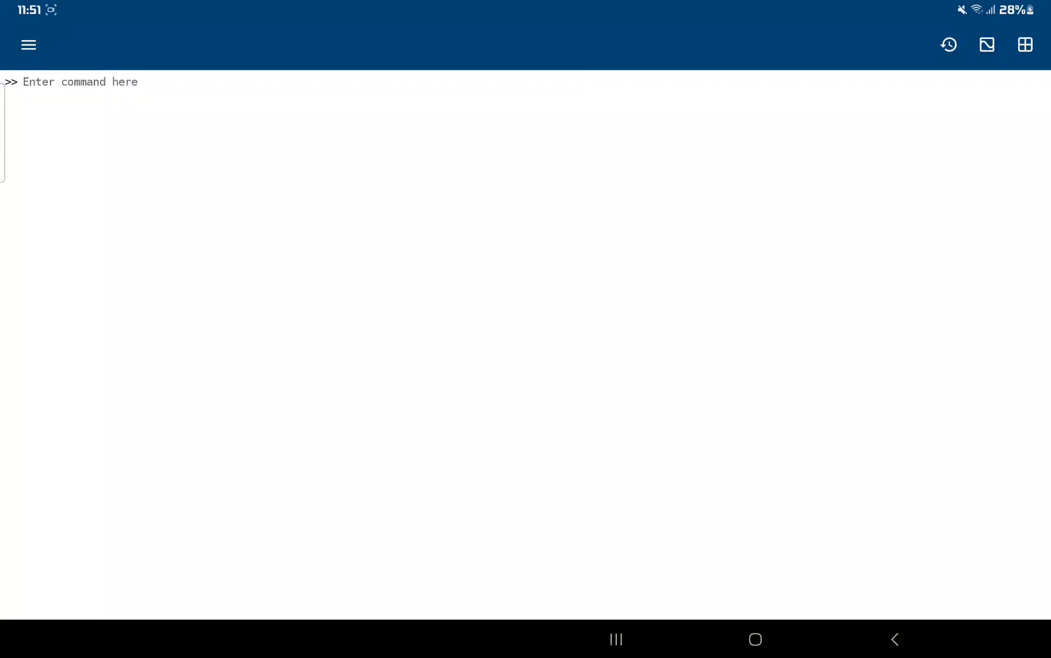
# - Enter the heading comment %Partial Fractions using MATLAB at the command prompt
pyautogui.click(80, 82)
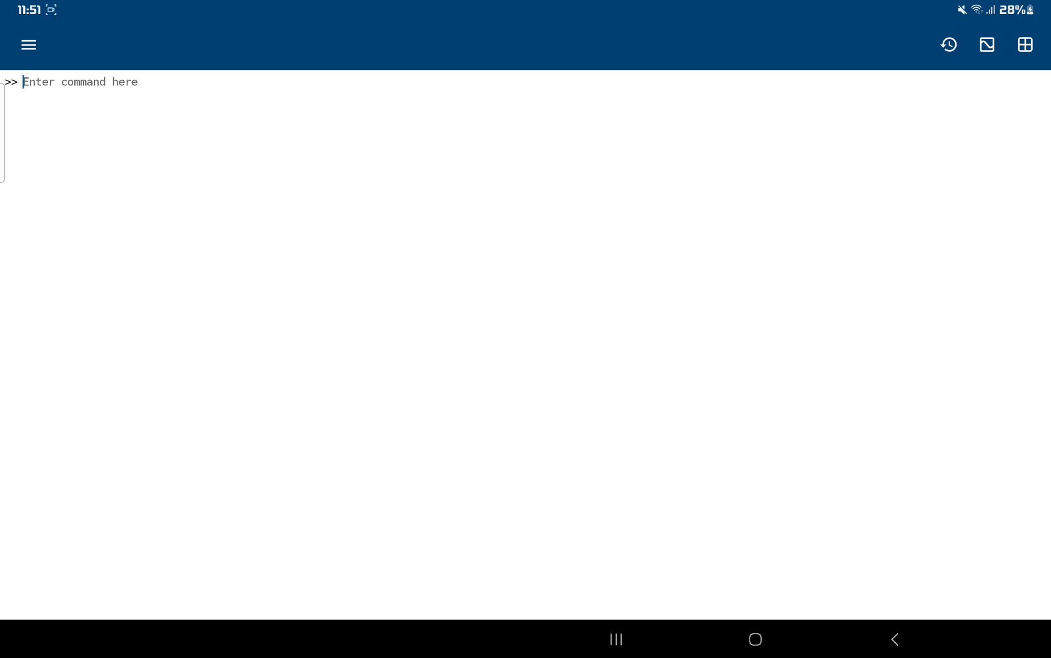
pyautogui.write('%')
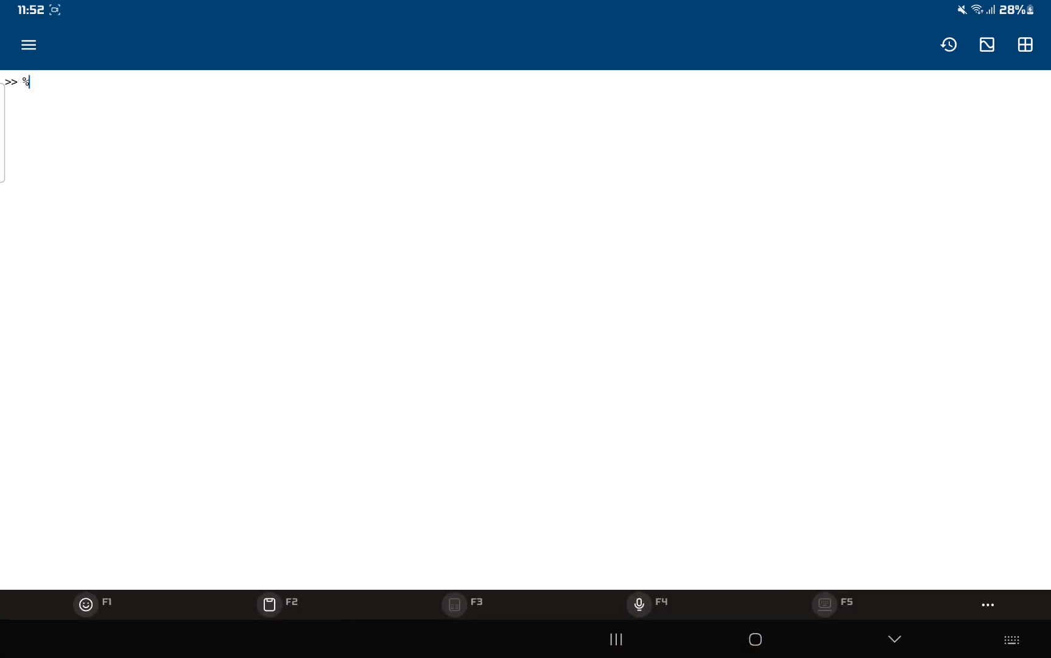
pyautogui.write('Partial')
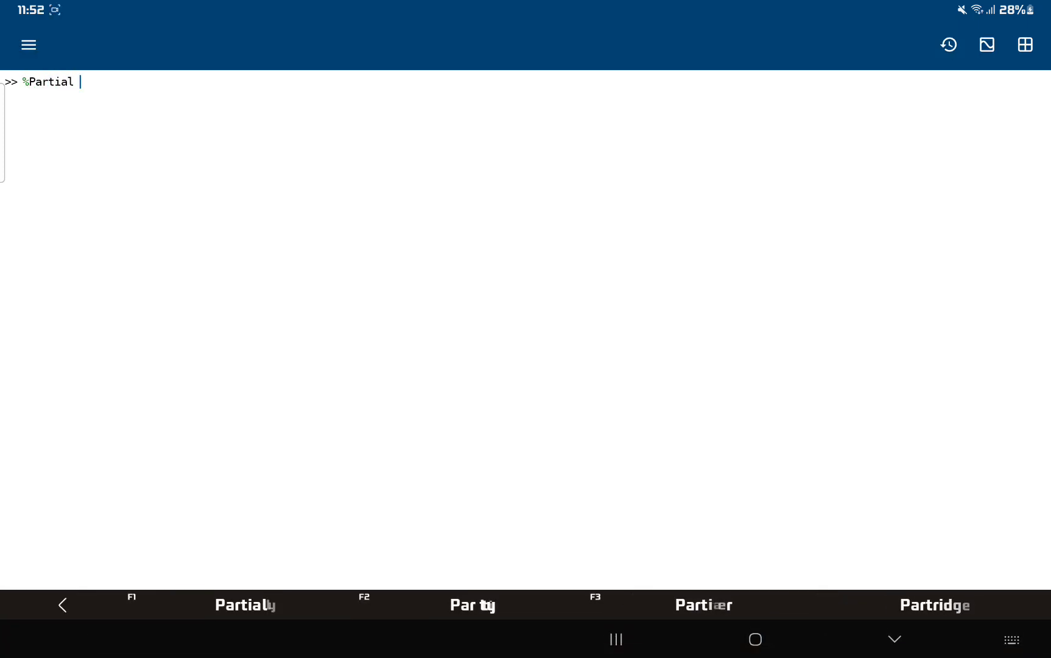
pyautogui.write('Fracto')
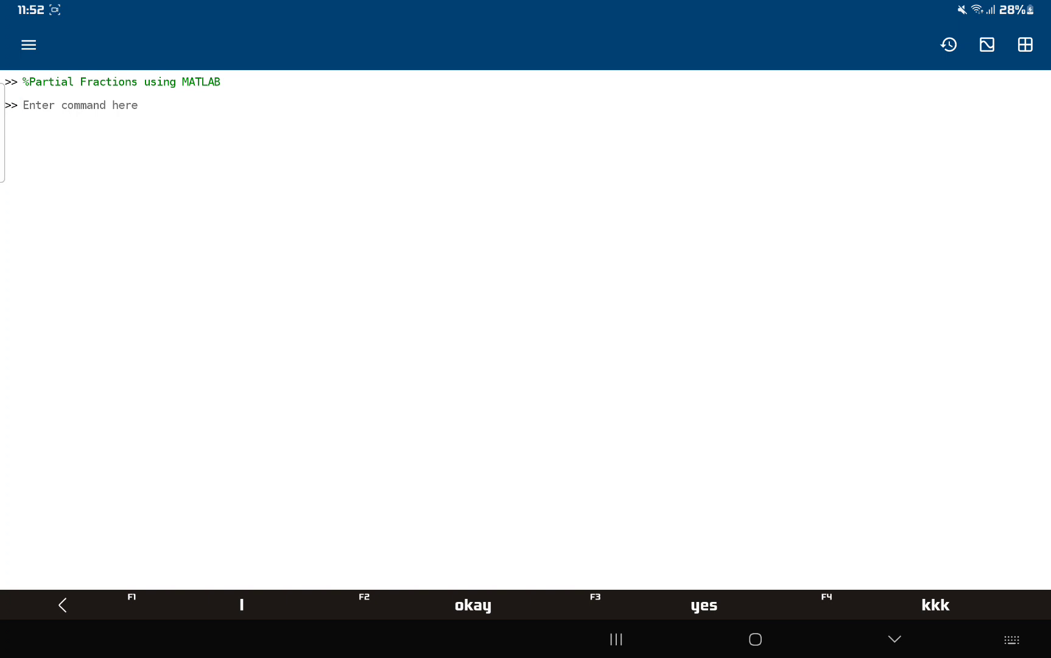
# - Declare x as a symbolic variable with syms x
pyautogui.write('syms x')
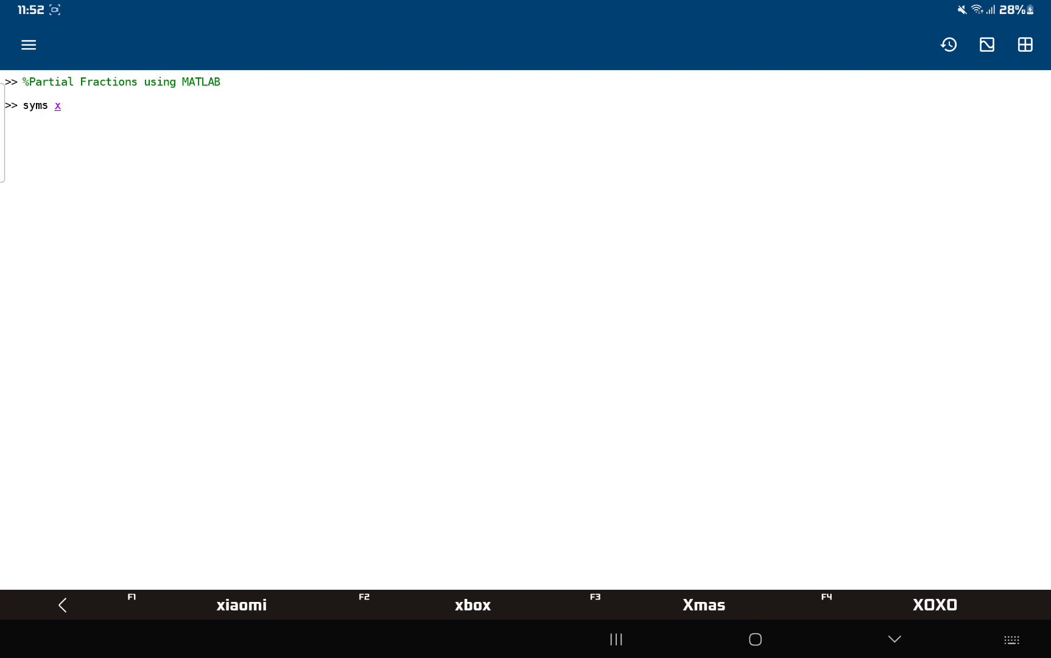
pyautogui.press('Enter')
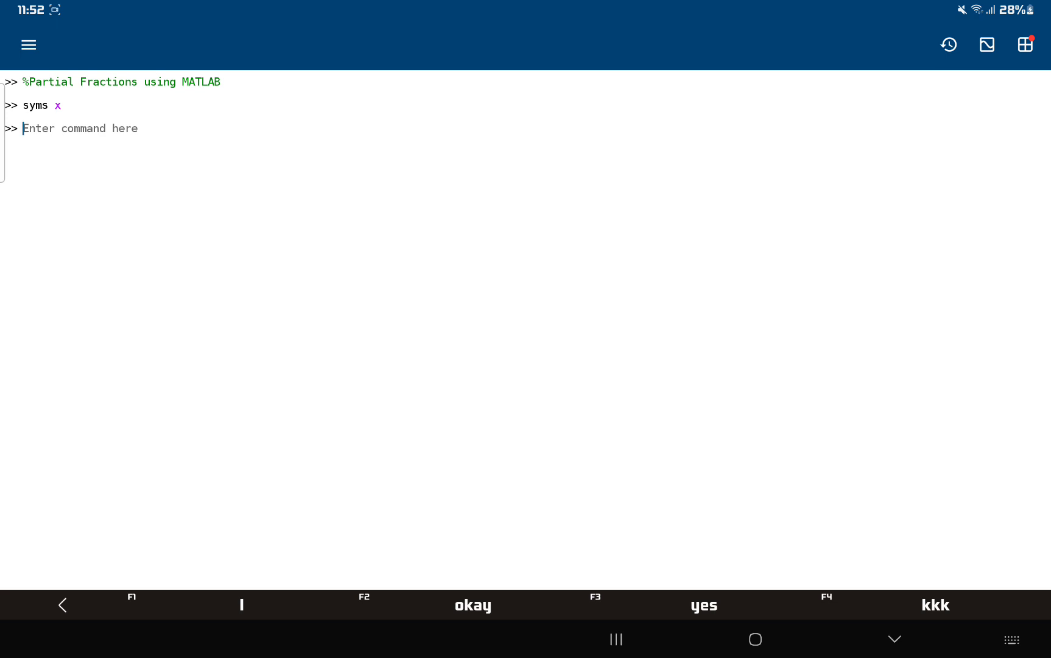
# - Define y = 2*(x-2)/(x^4 - 3*x^2 +1), echoed as (2*x - 4)/(x^4 - 3*x^2 + 1)
pyautogui.write('y =')
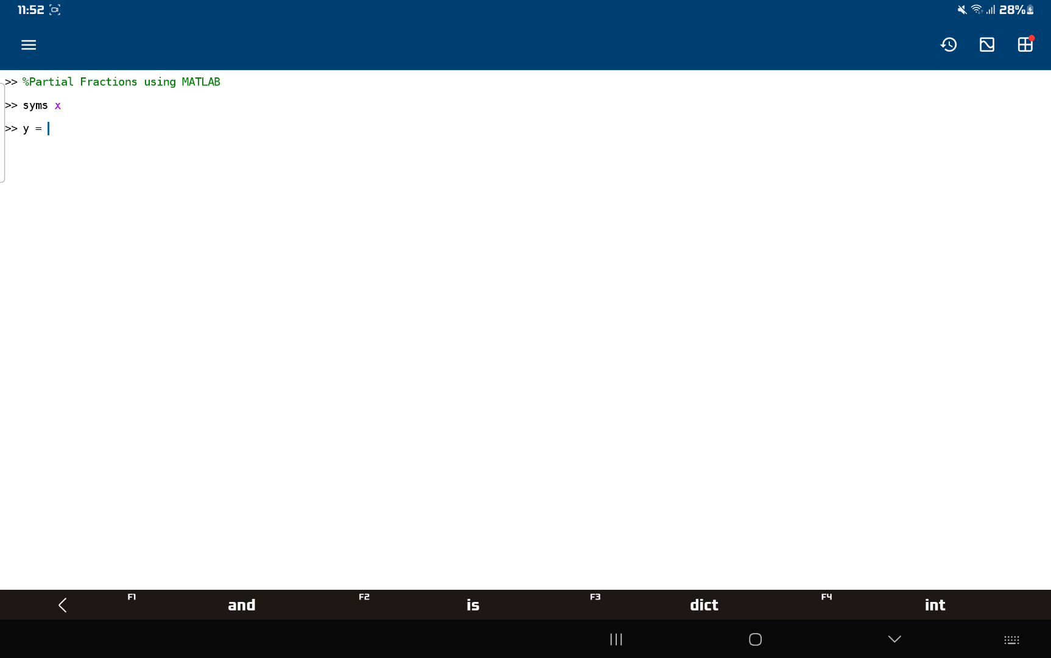
pyautogui.write('2*')
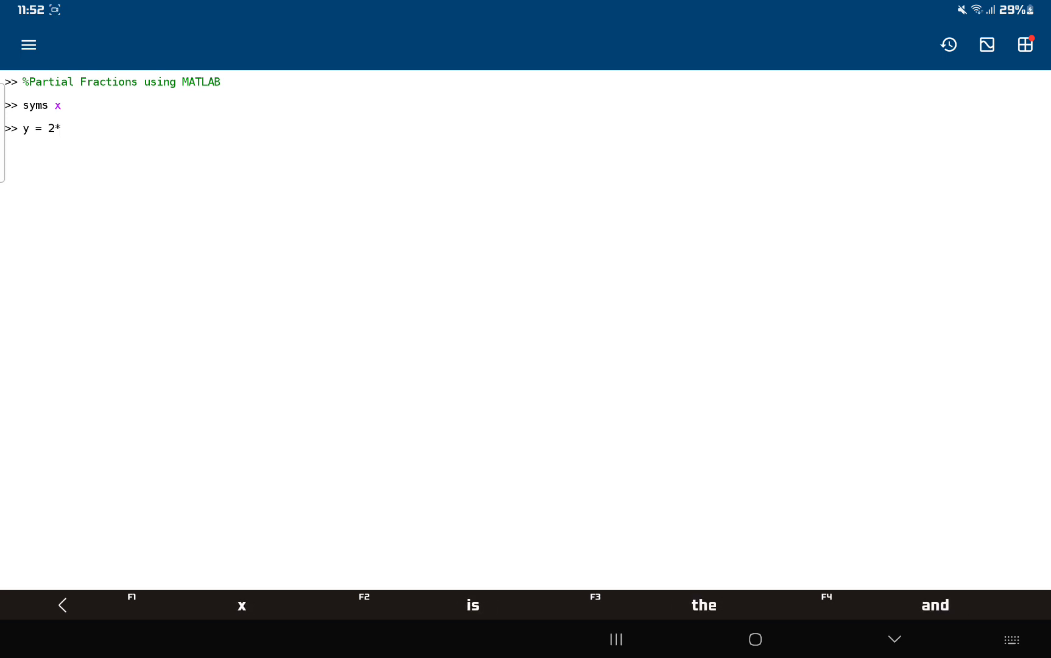
pyautogui.write('(x-2')
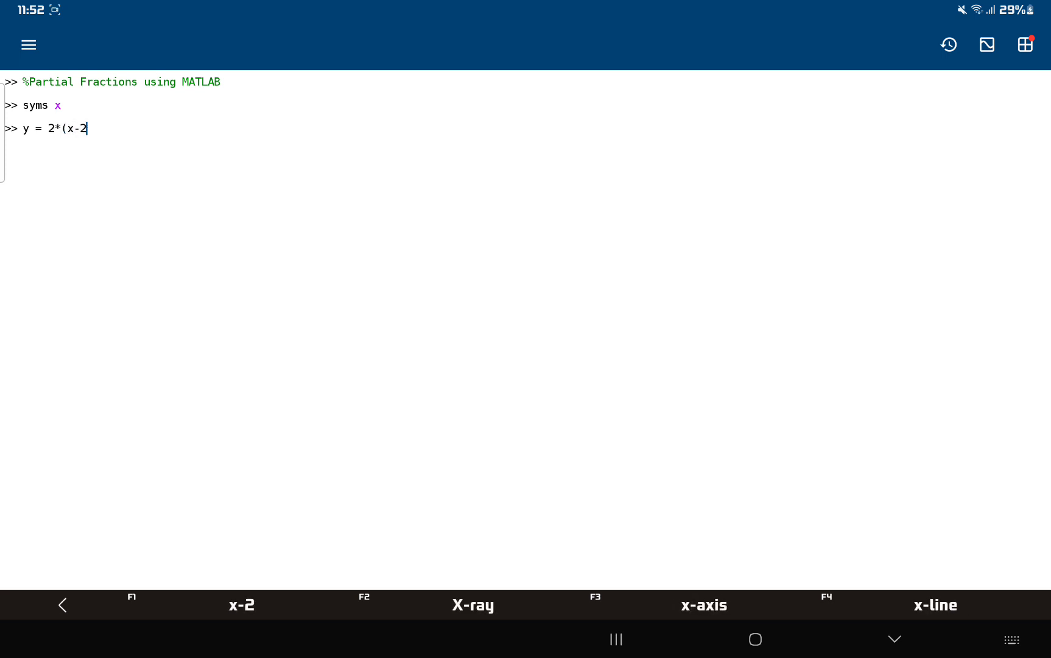
pyautogui.write(')/(')
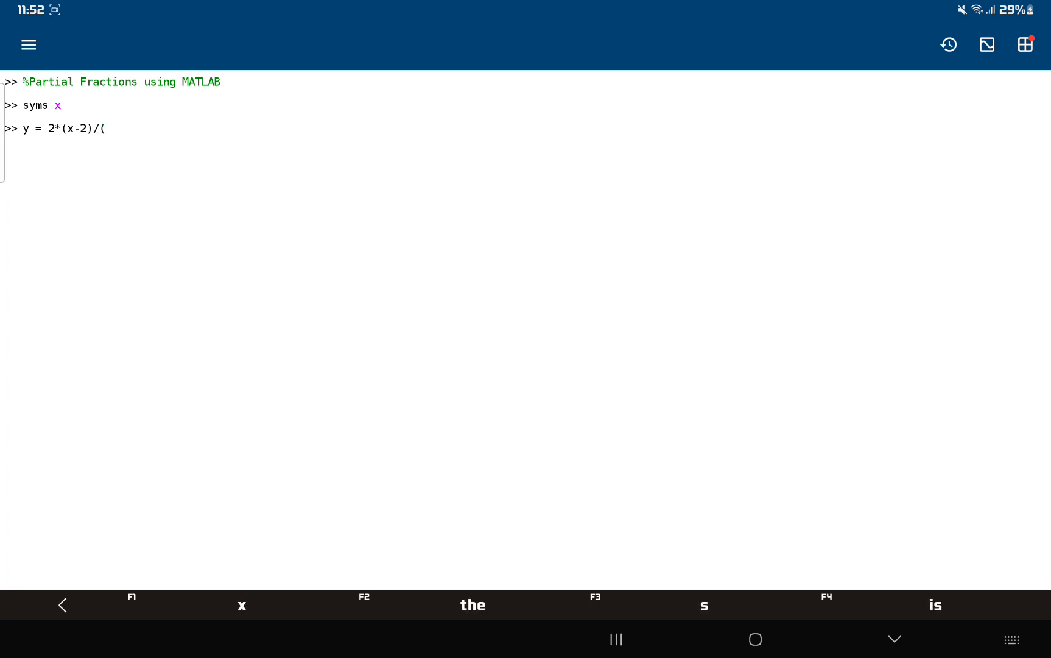
pyautogui.write('x^4')
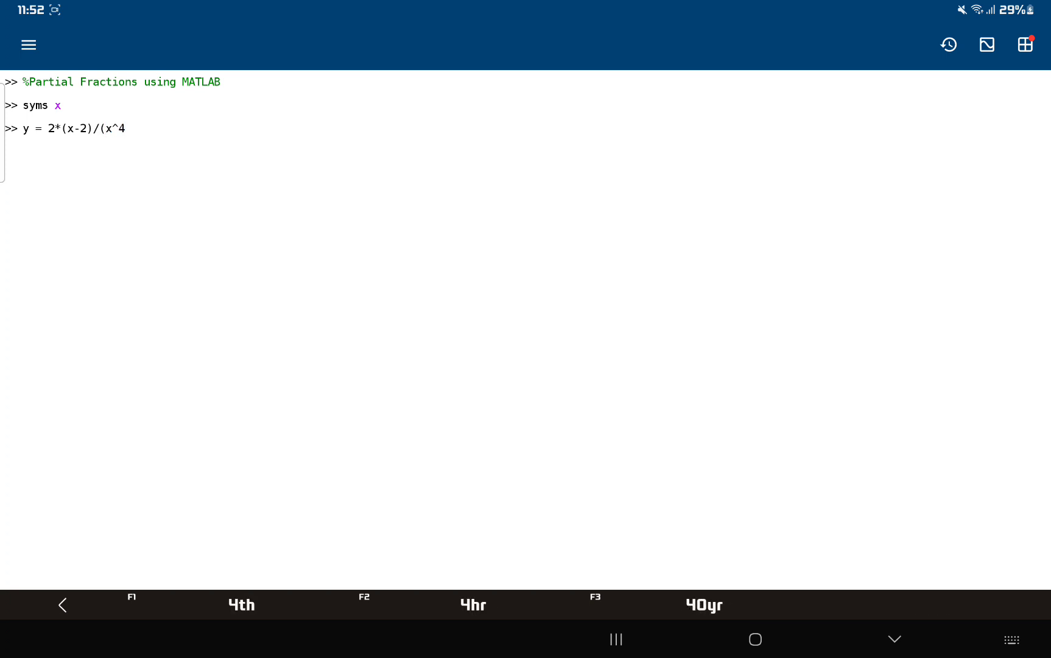
pyautogui.write('- 3*x')
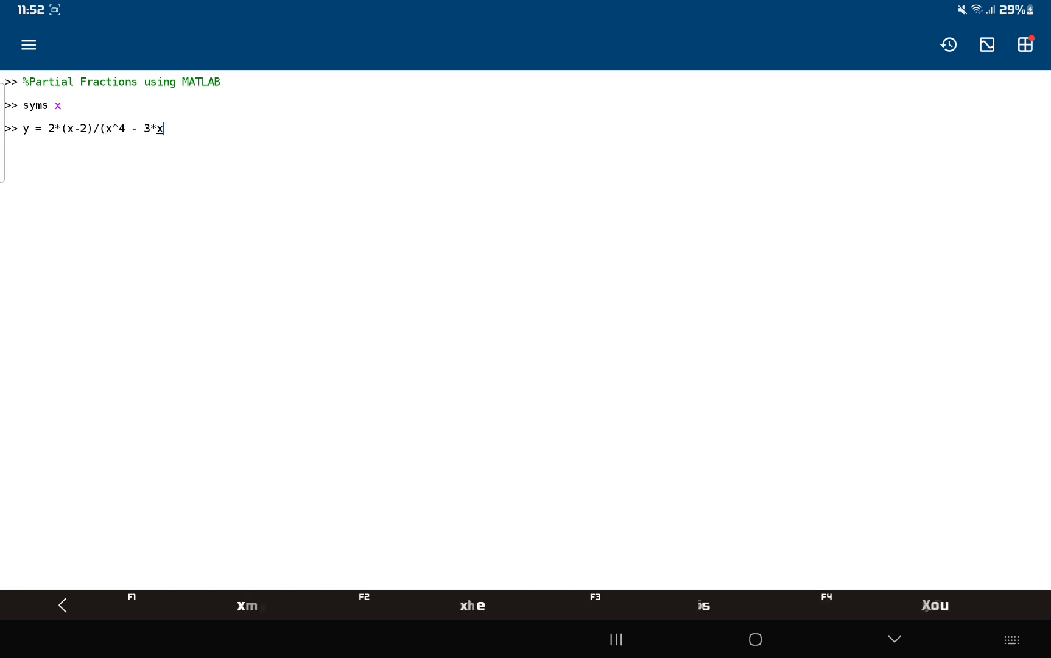
pyautogui.write('^2 +1')
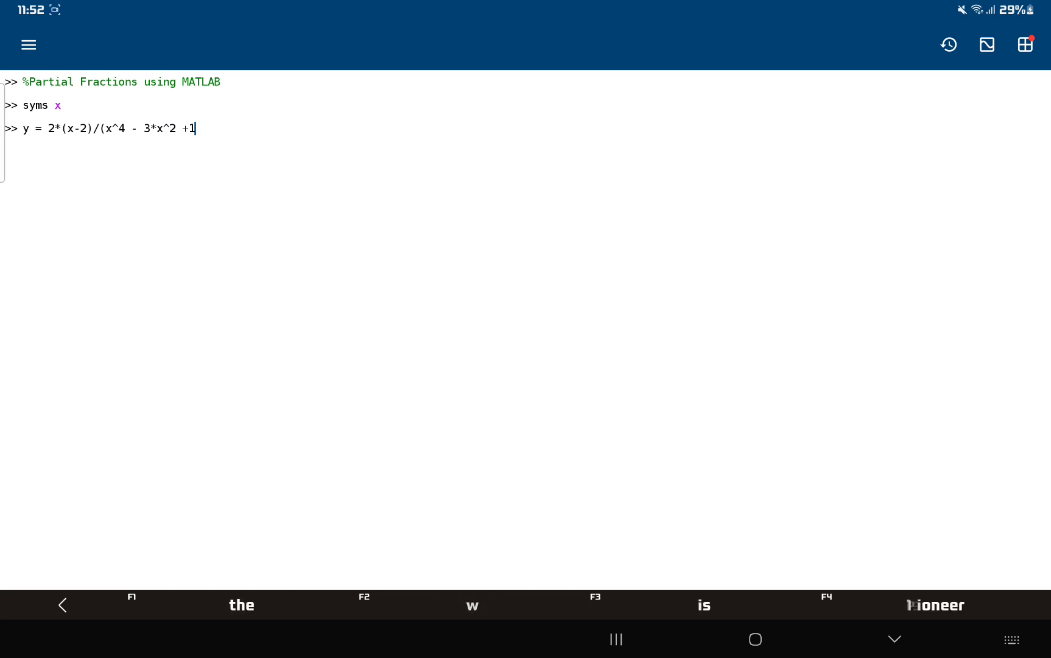
pyautogui.press('Enter')
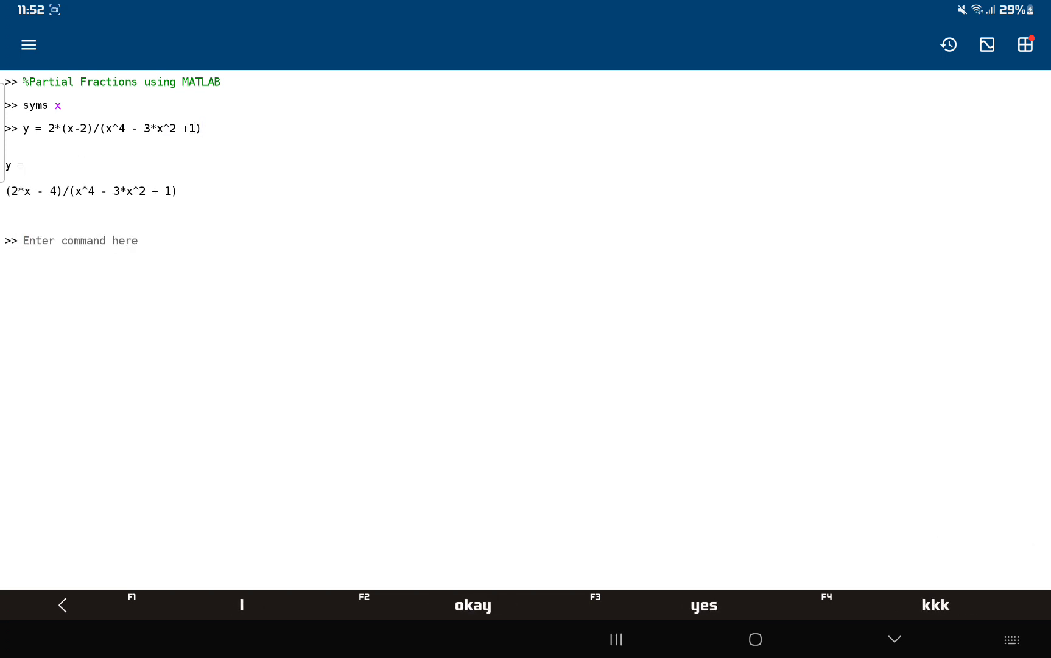
# - Define z = 5*x^2/(1 + 2*x^2), displayed as (5*x^2)/(2*x^2 + 1)
pyautogui.write('z')
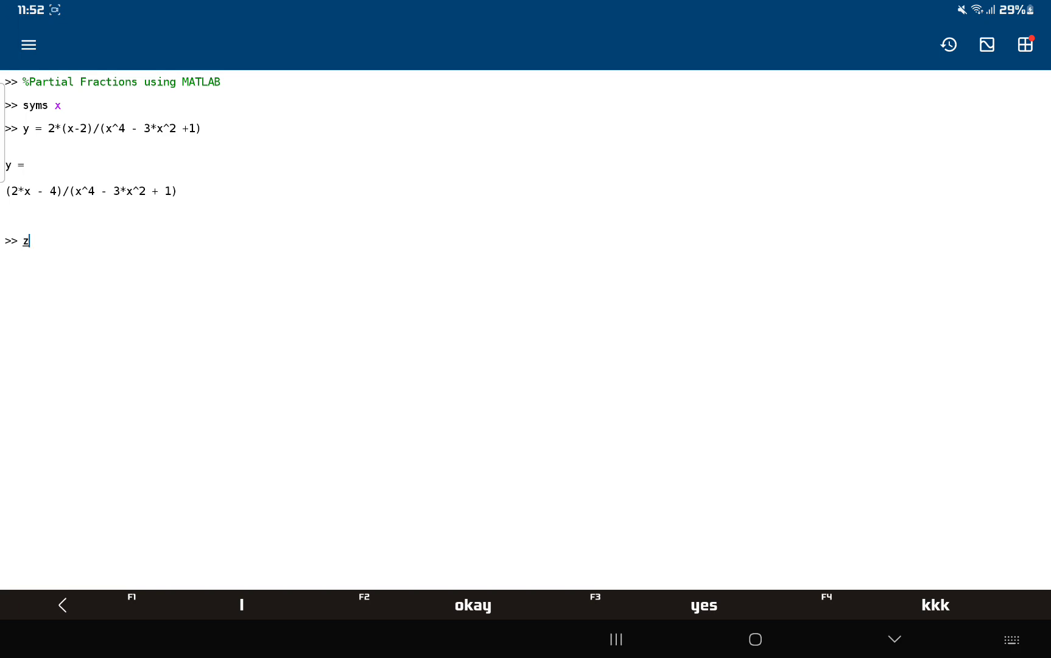
pyautogui.write('=')
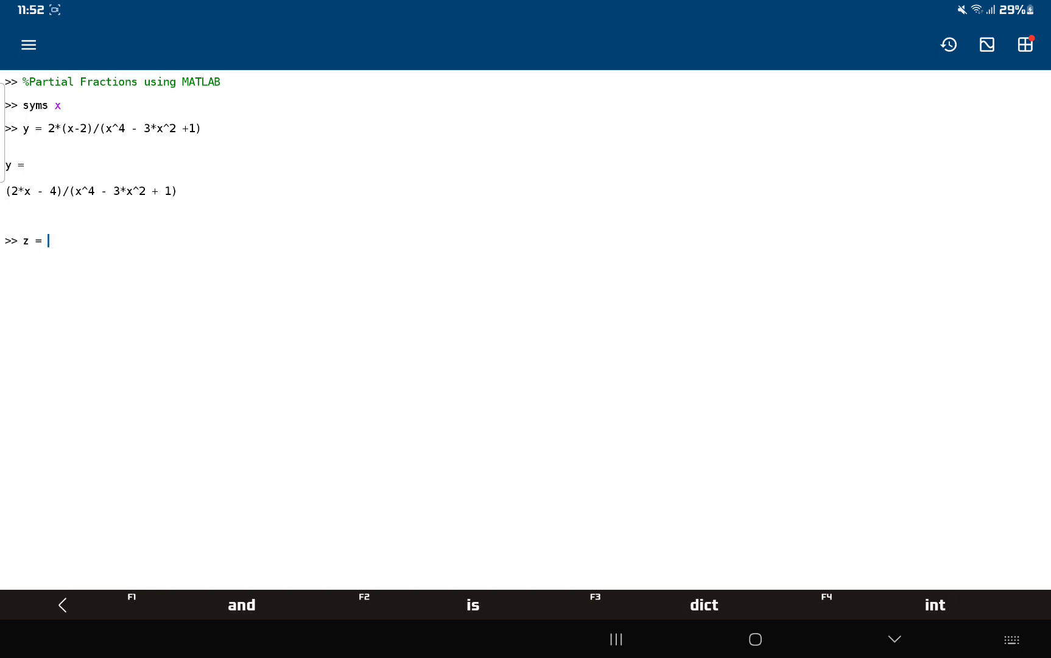
pyautogui.write('%*')
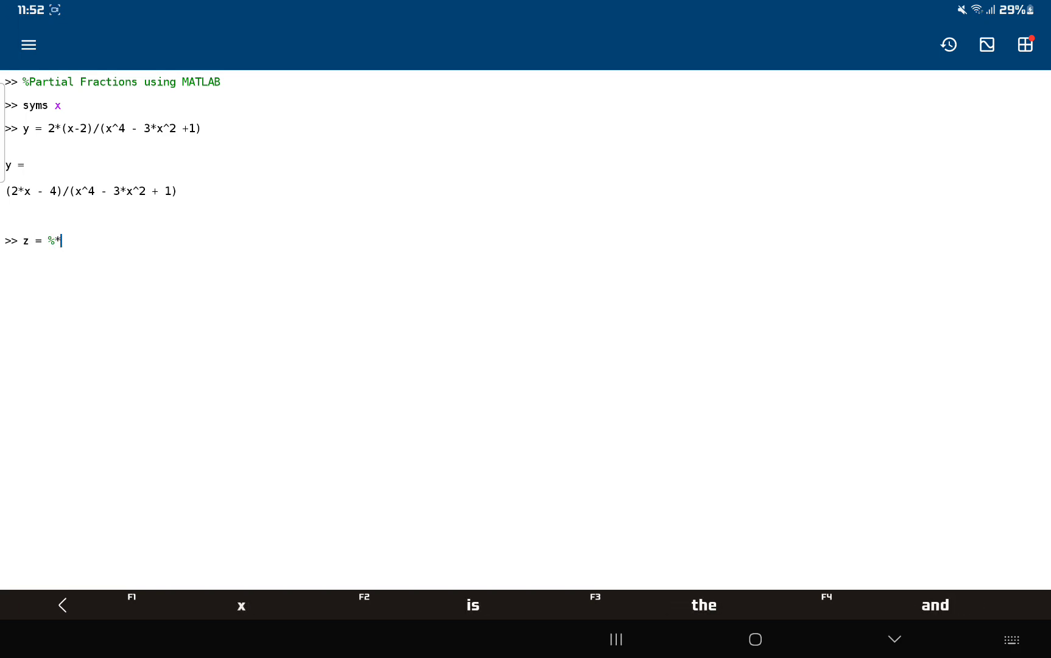
pyautogui.write('x^')
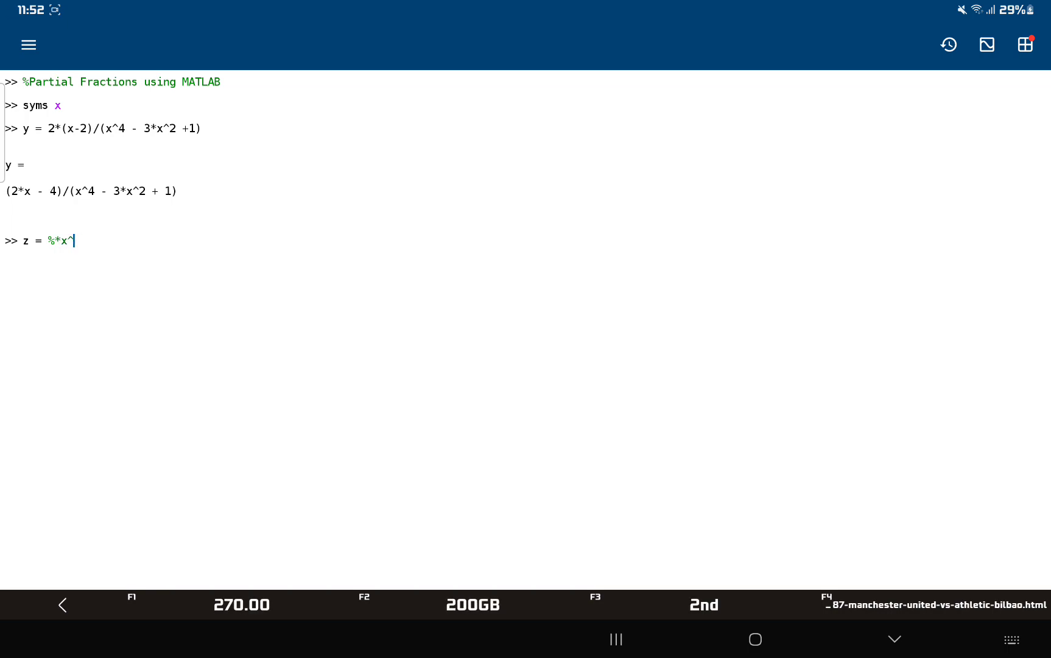
pyautogui.write('5')
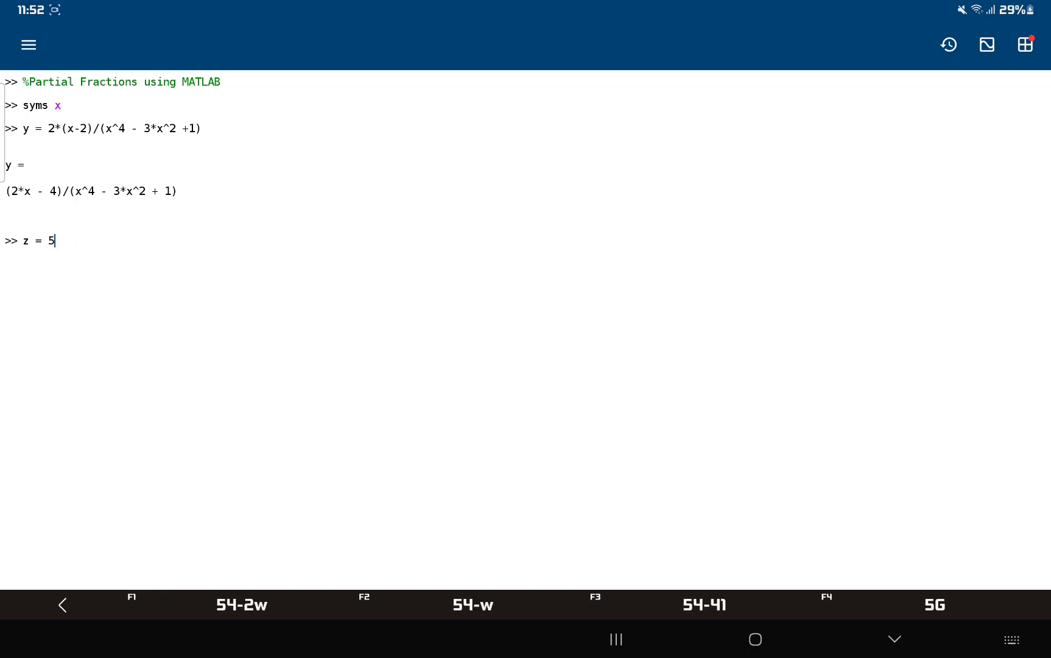
pyautogui.write('*x^2')
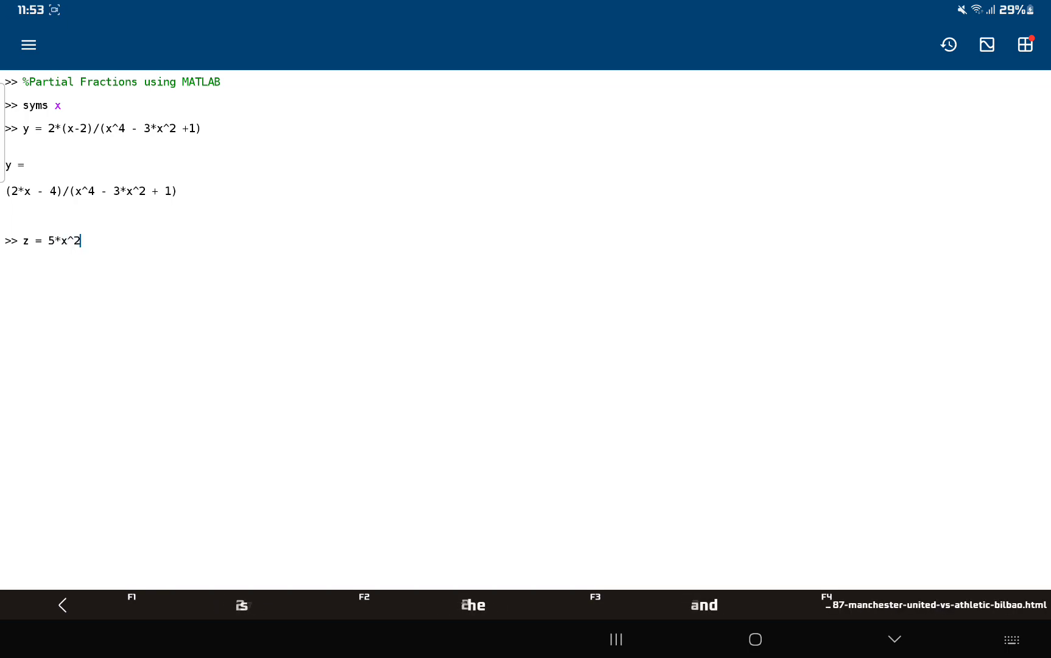
pyautogui.write('/(')
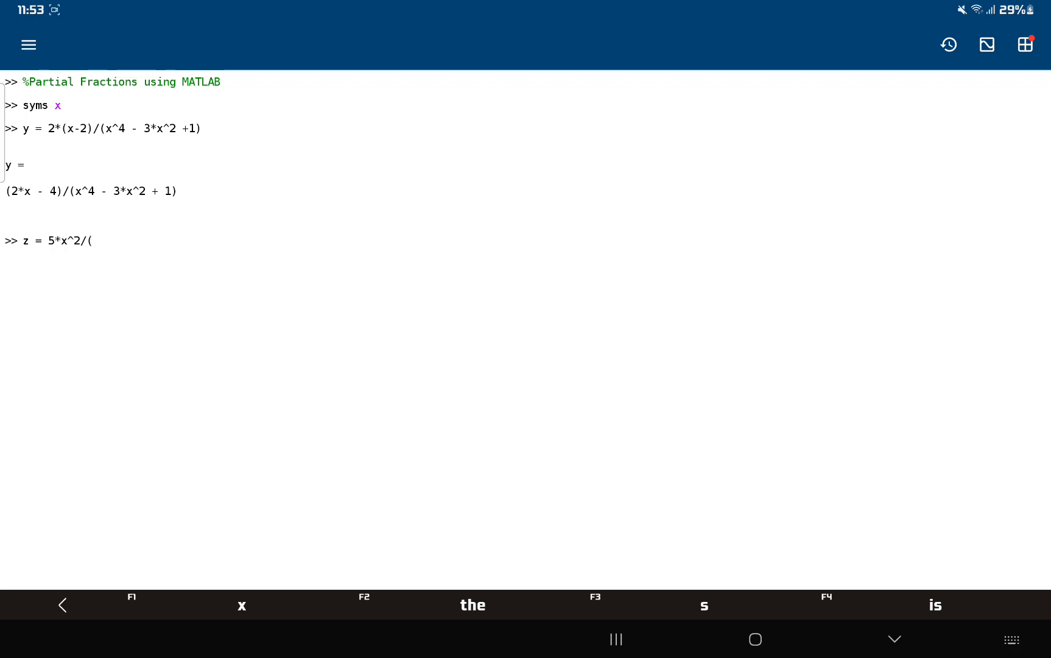
pyautogui.write('1 + 2')
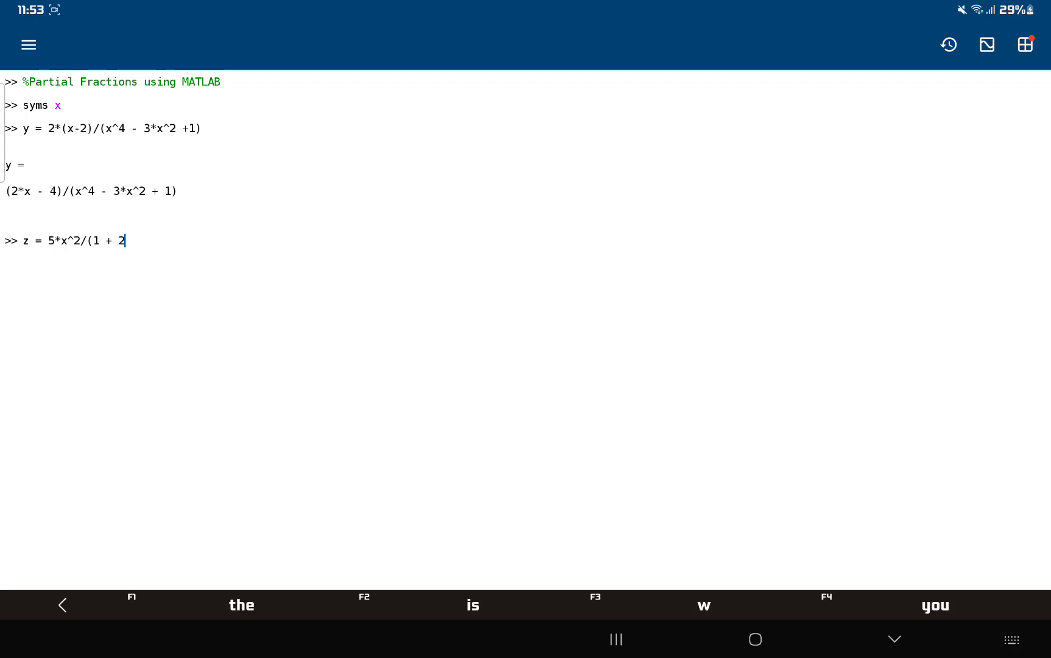
pyautogui.write('*x^2')
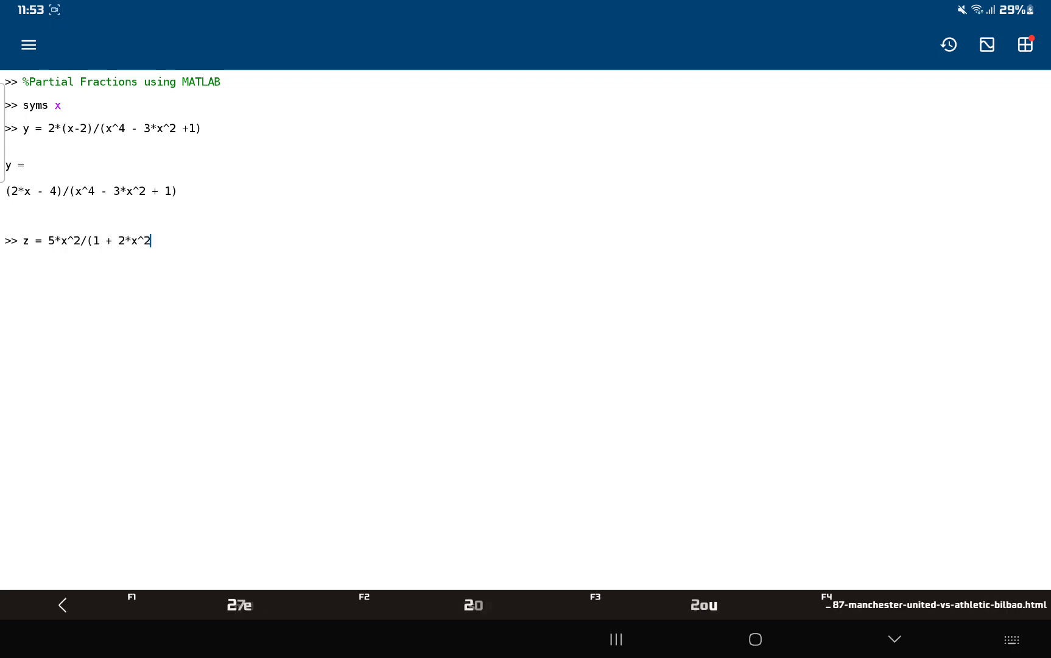
pyautogui.press('Enter')
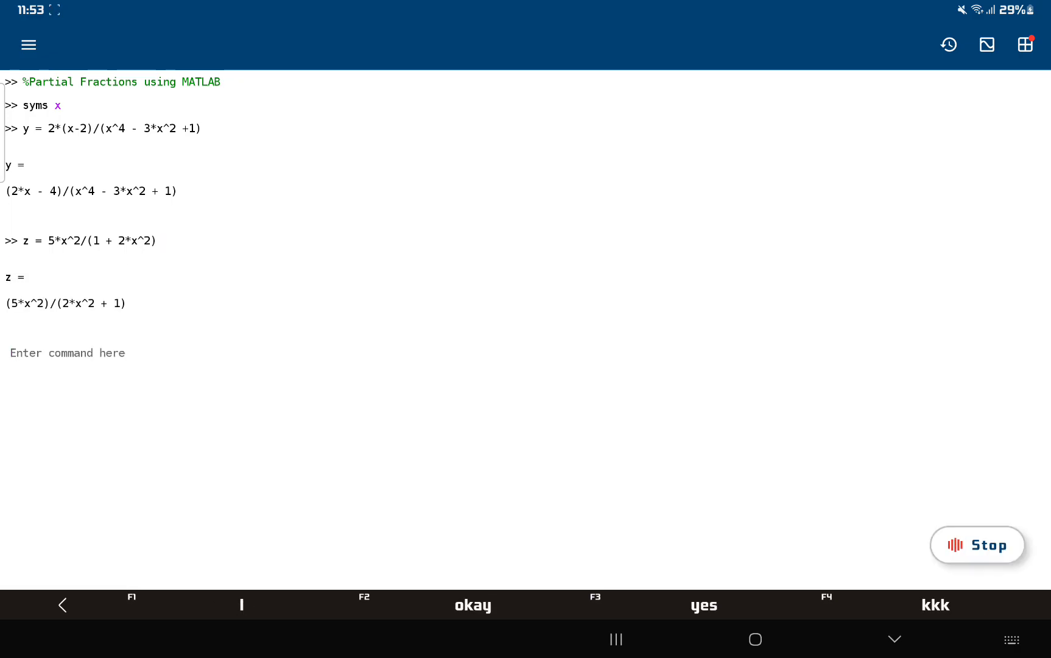
# - Define g = 2*x^3/(3*x^2 -1), echoed as (2*x^3)/(3*x^2 - 1)
pyautogui.write('g')
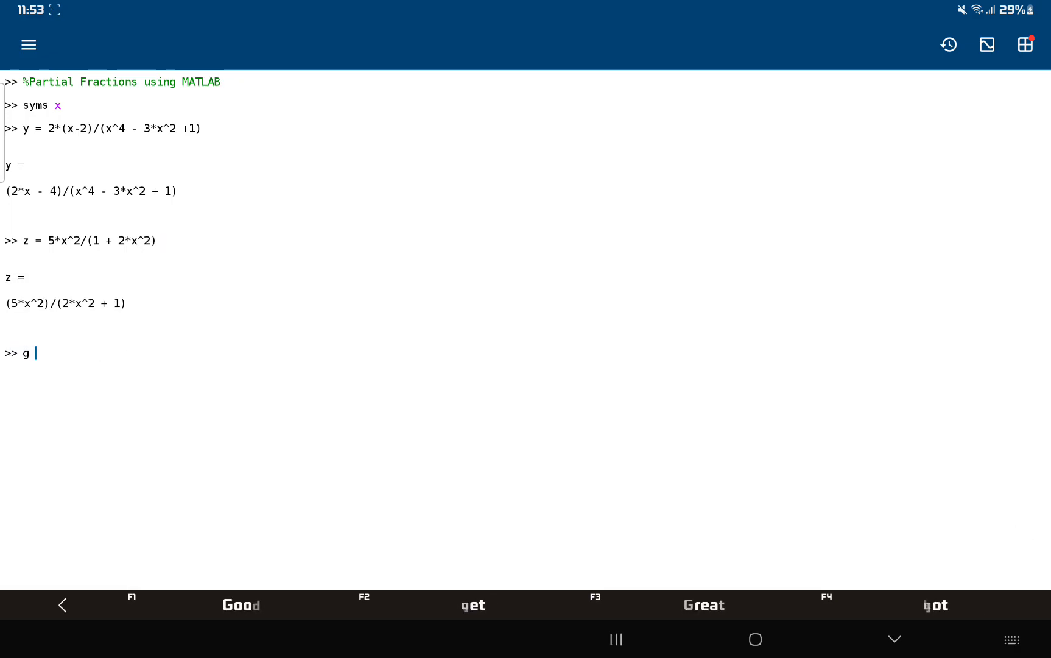
pyautogui.write('= 2')
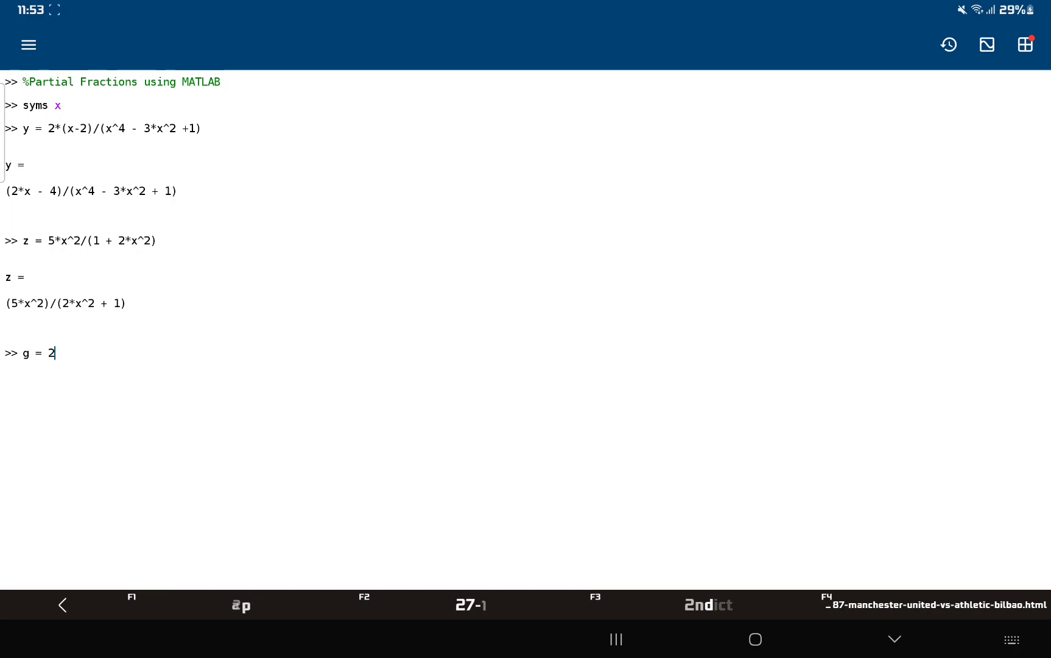
pyautogui.write('*x^')
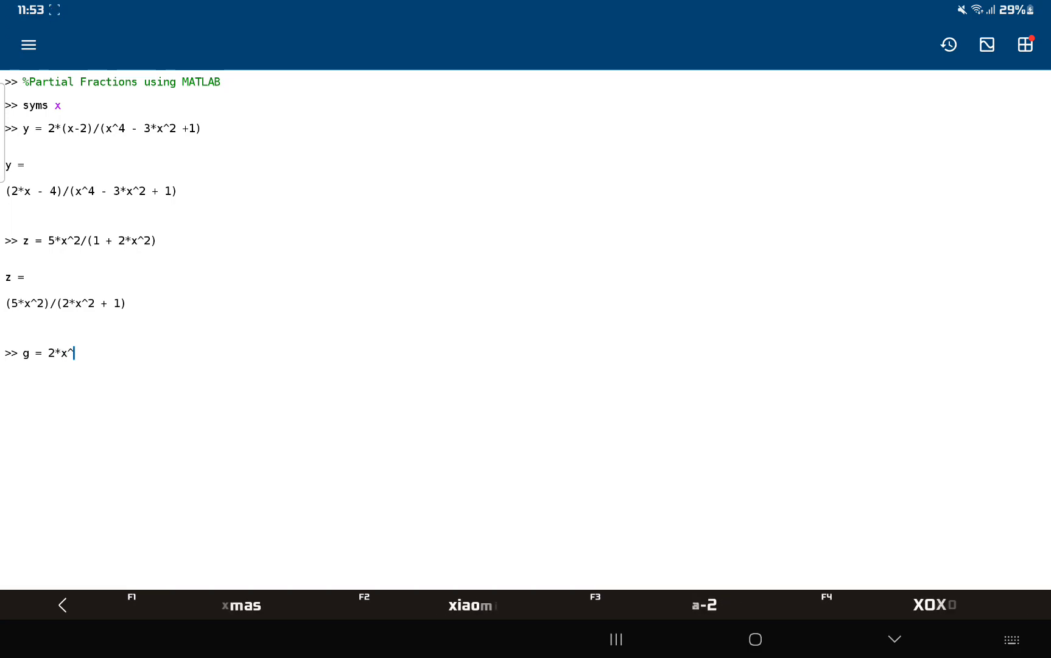
pyautogui.write('3/(')
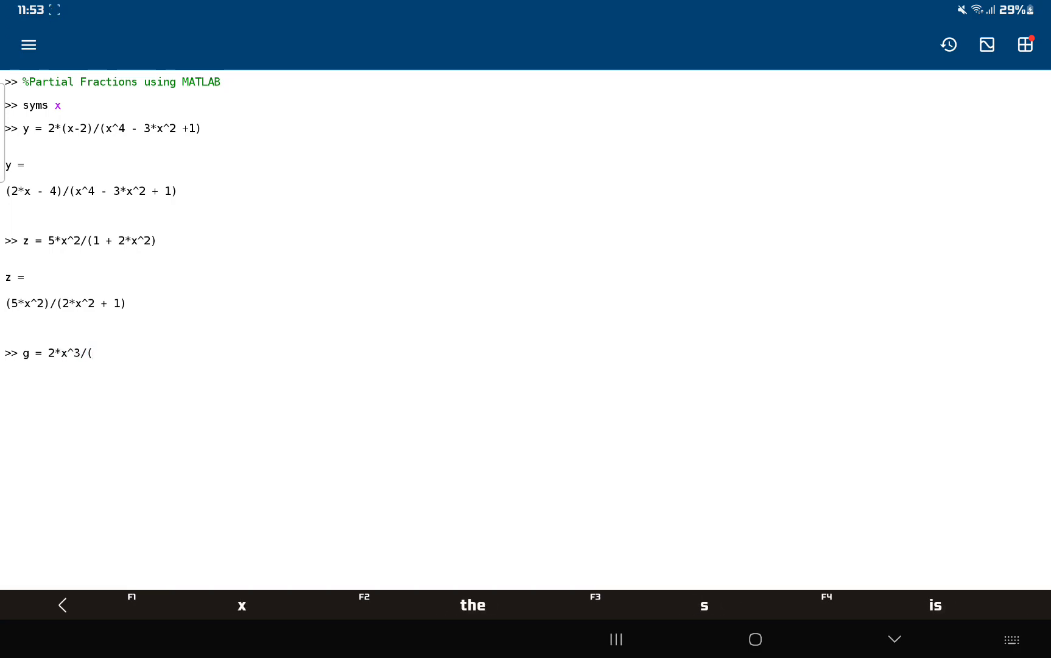
pyautogui.write('3*')
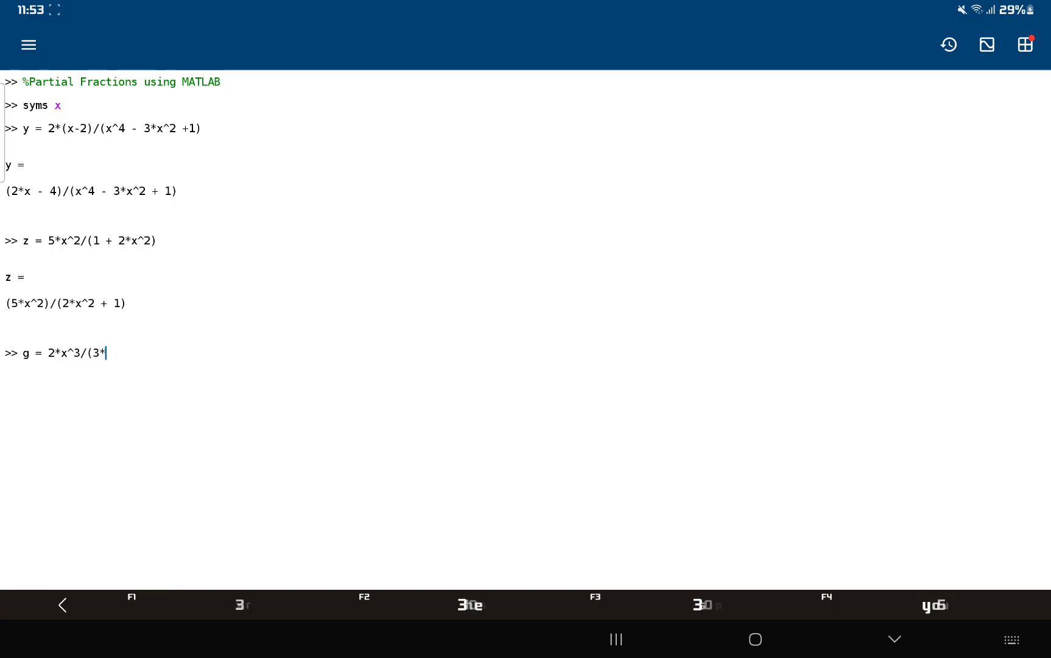
pyautogui.write('x')
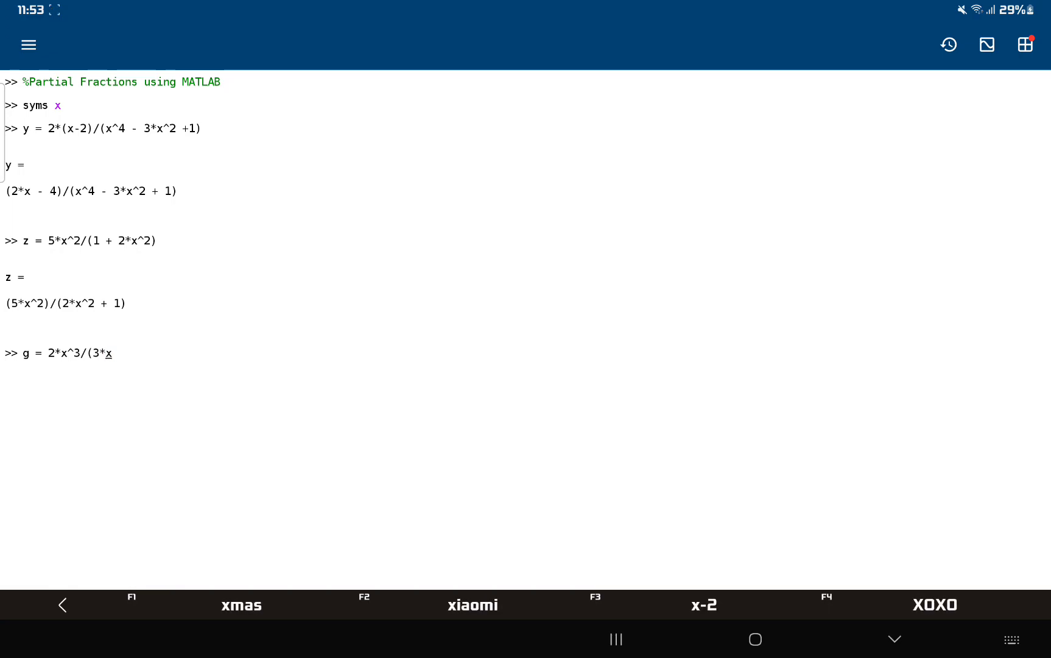
pyautogui.write('2')
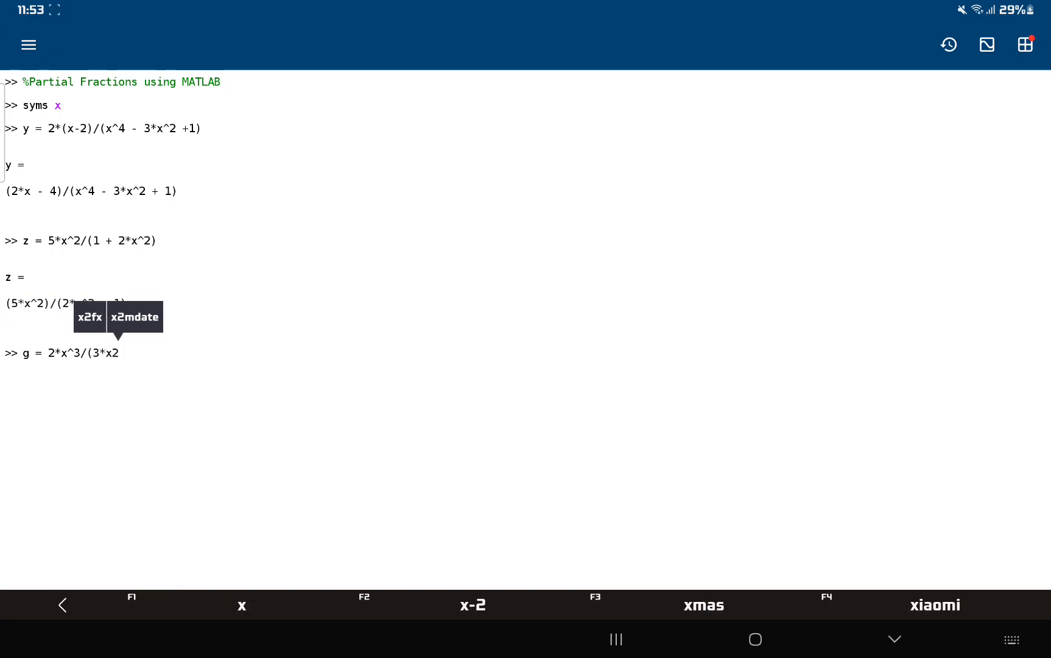
pyautogui.write('^')
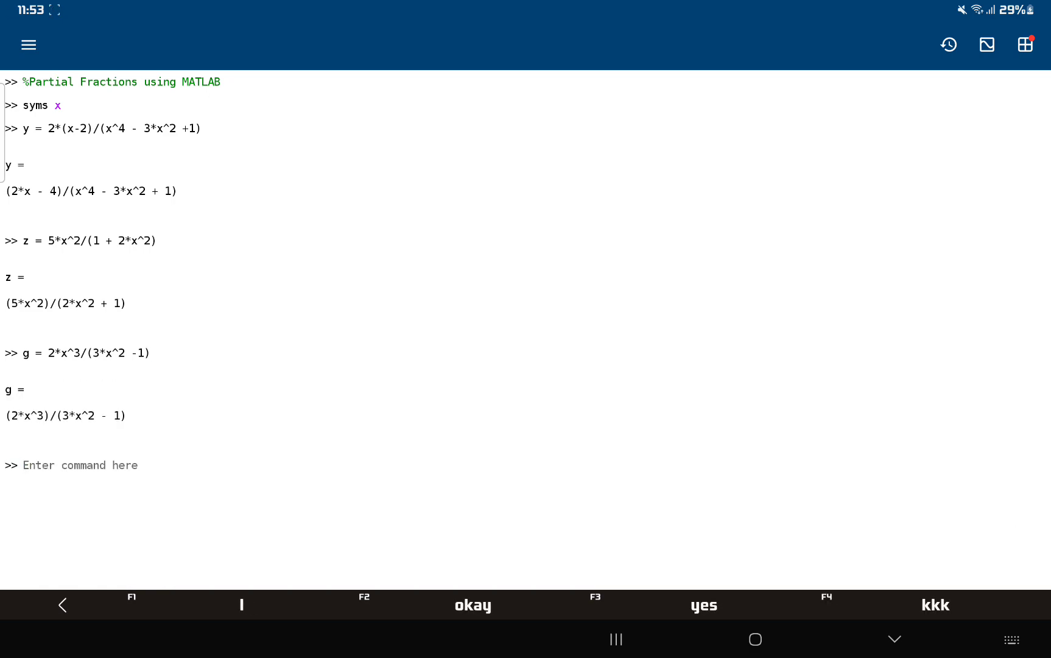
# - Evaluate partfrac(y,x) to get the two-term decomposition of y in x
pyautogui.write('p')
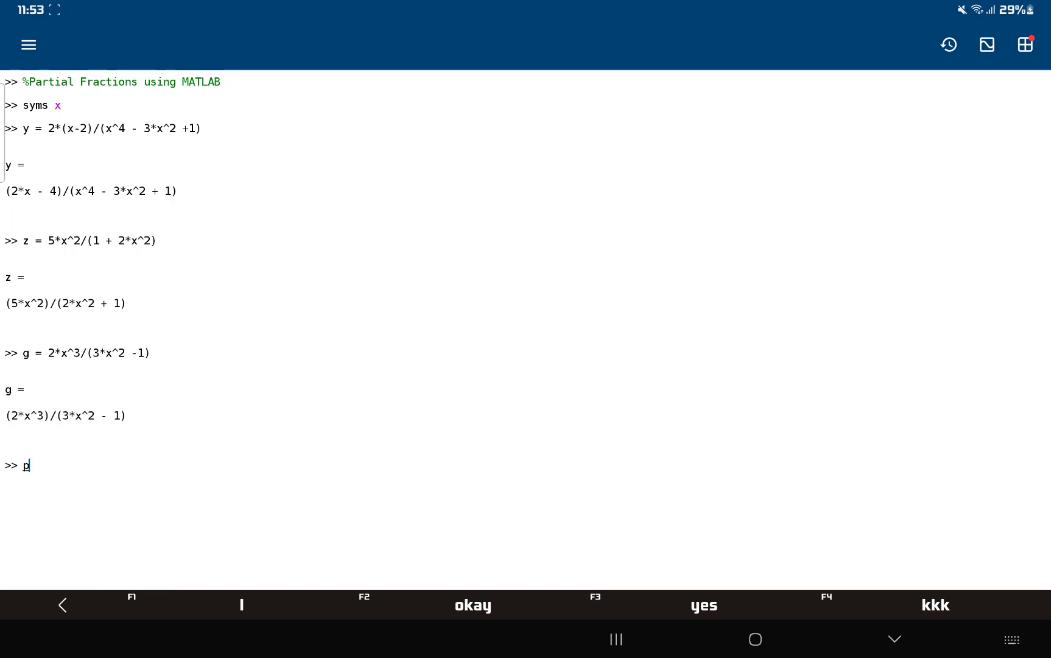
pyautogui.write('artfrac')
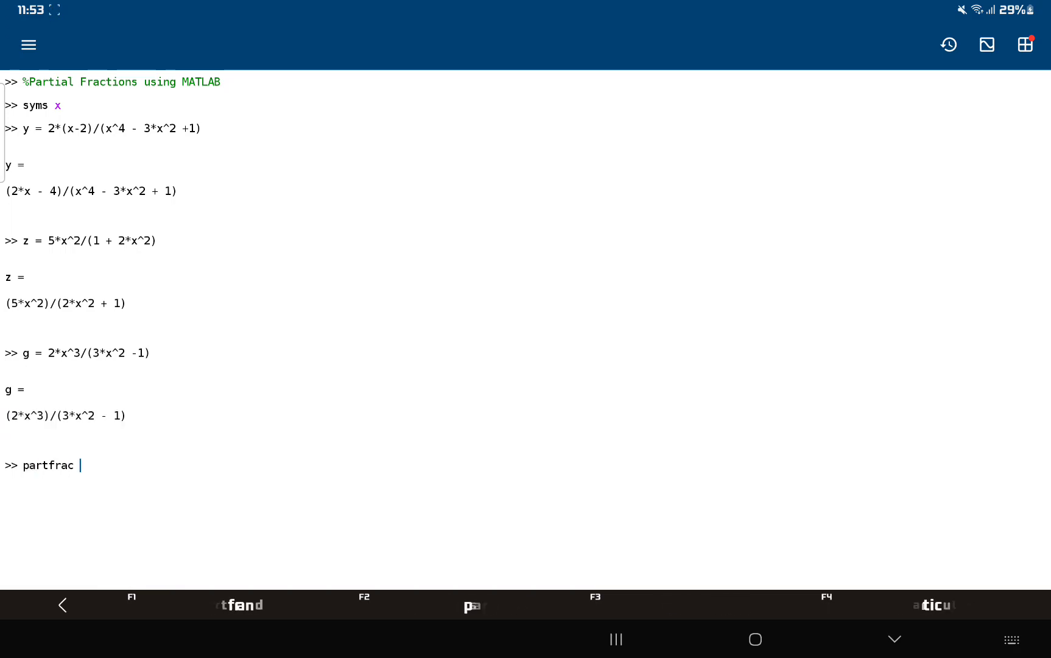
pyautogui.write('(')
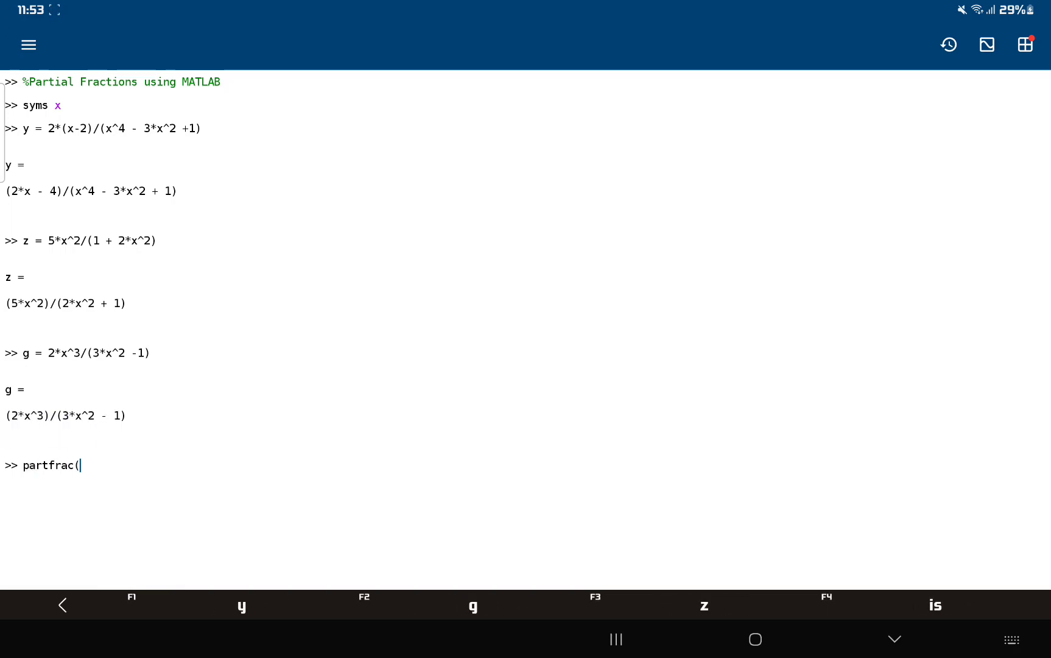
pyautogui.write('y,x')
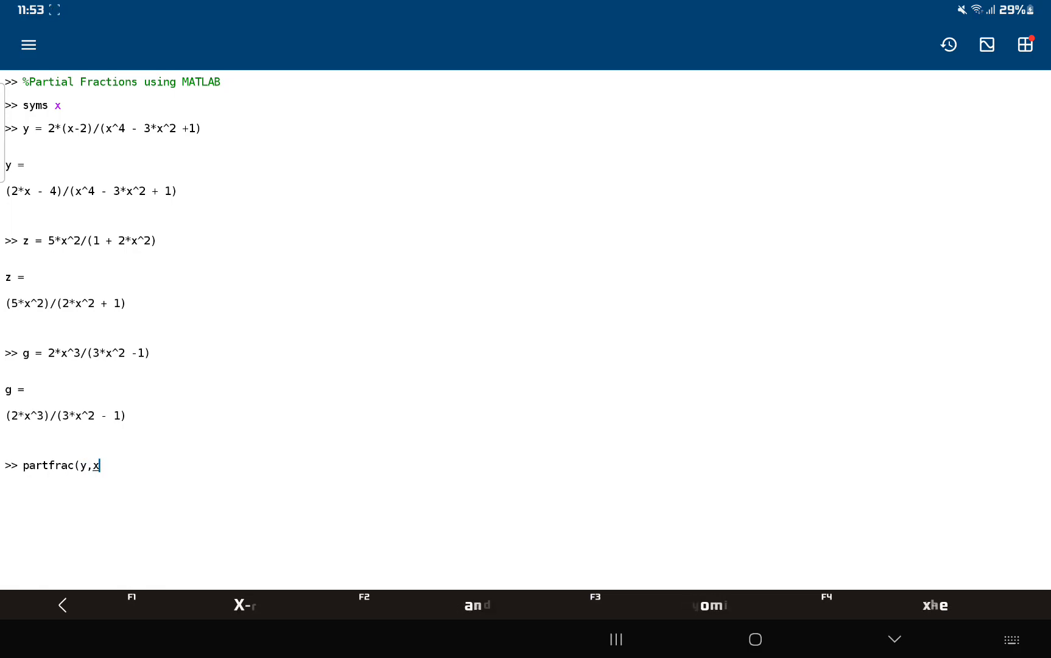
pyautogui.press('Enter')
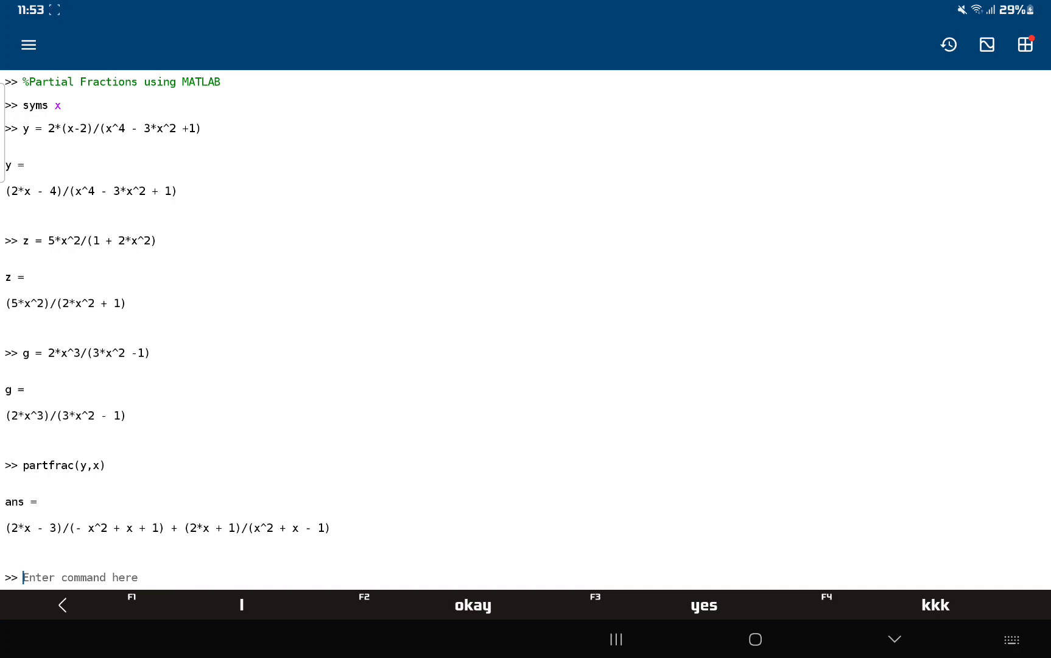
# - Evaluate partfrac(y) without the variable, matching the previous decomposition
pyautogui.write('partfrac(y')
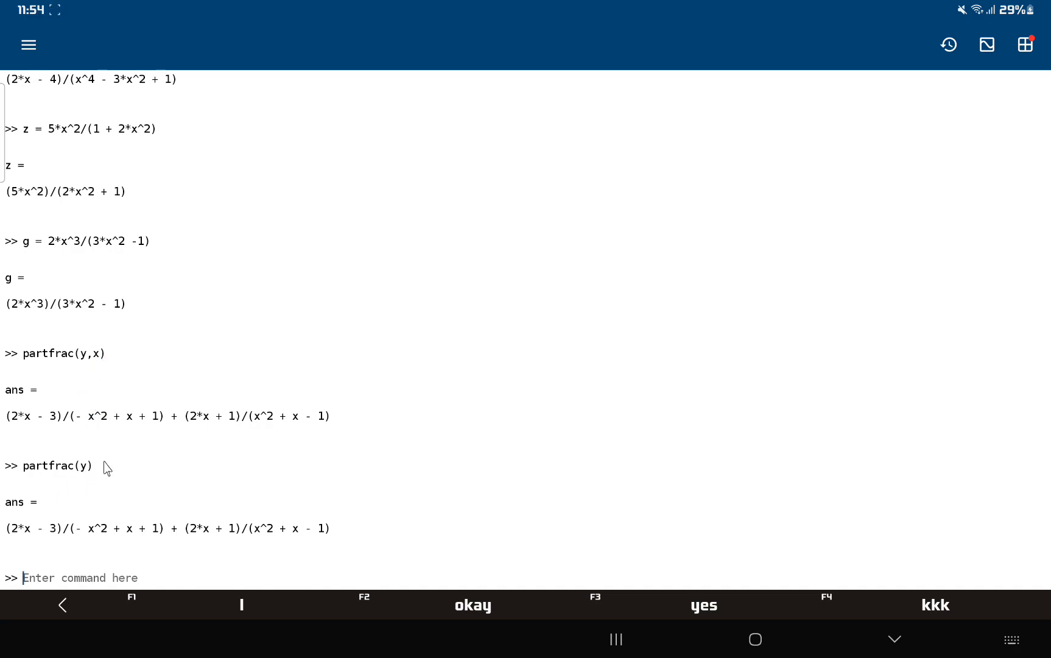
# - Evaluate partfrac(z), giving 5/2 - 5/(2*(2*x^2 + 1))
pyautogui.scroll(-3)
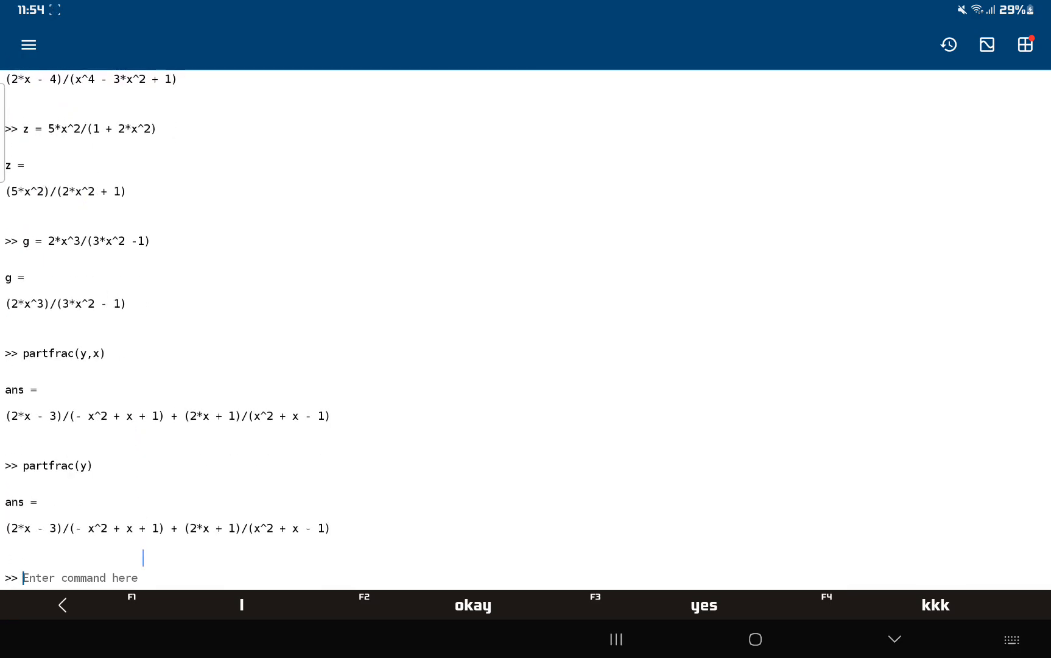
pyautogui.write('partfrac')
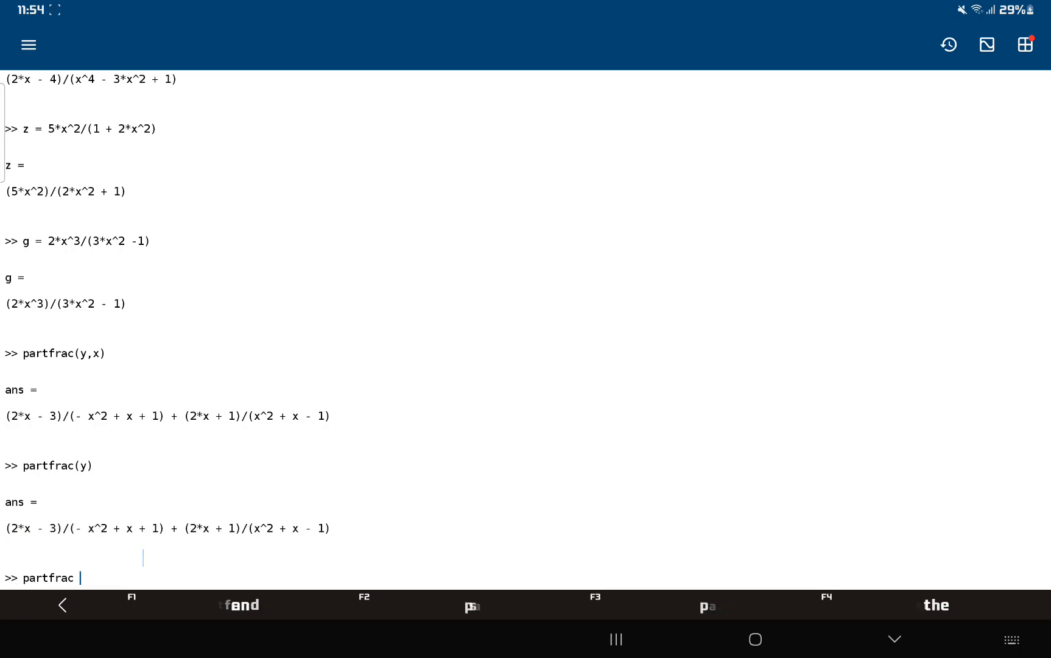
pyautogui.write('(')
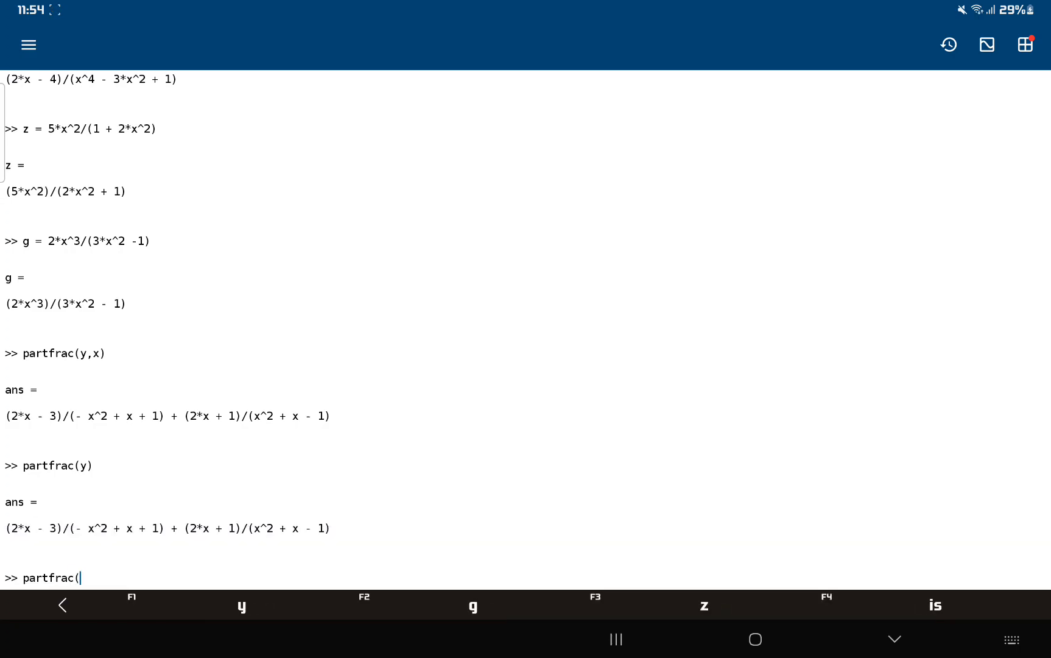
pyautogui.write('z')
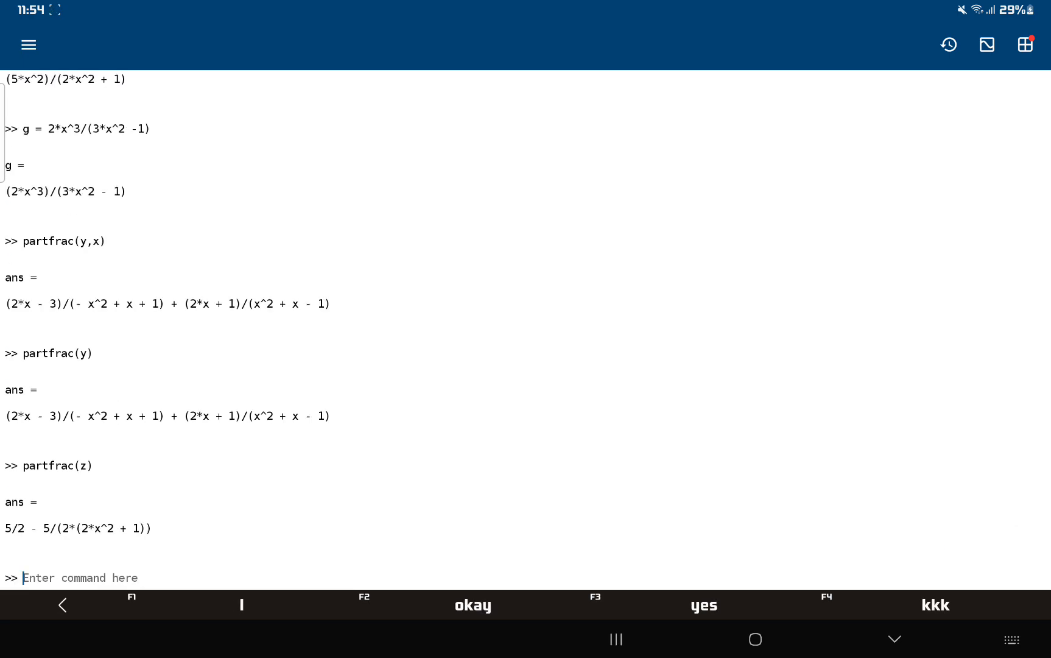
# - Evaluate partfrac(g,x), returning (2*x)/3 + (2*x)/(3*(3*x^2 - 1)), and begin a new comment
pyautogui.write('part')
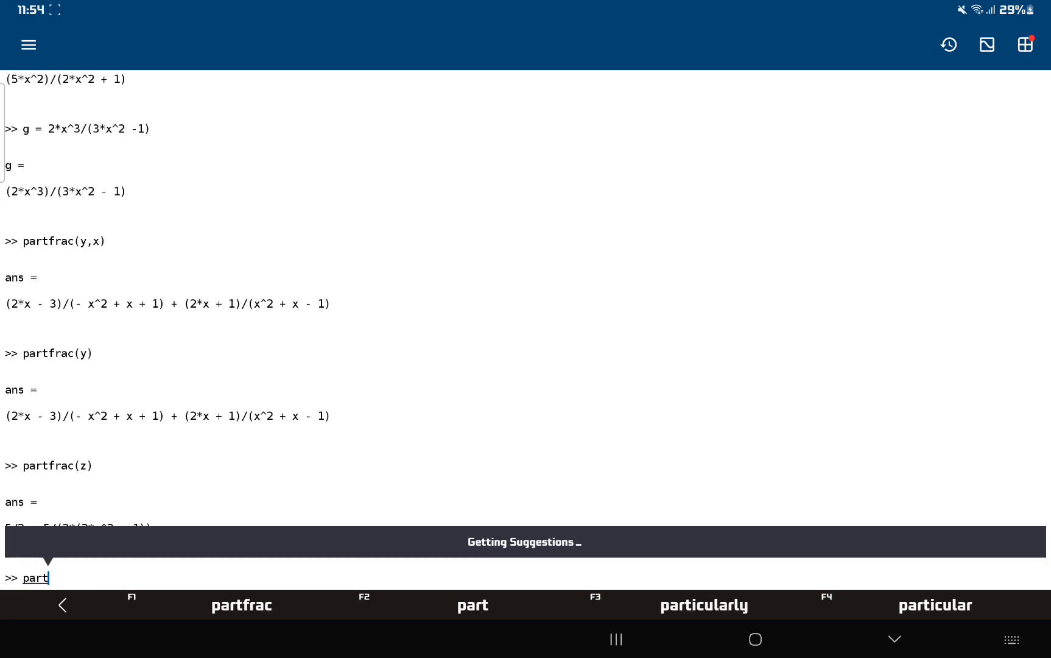
pyautogui.click(241, 606)
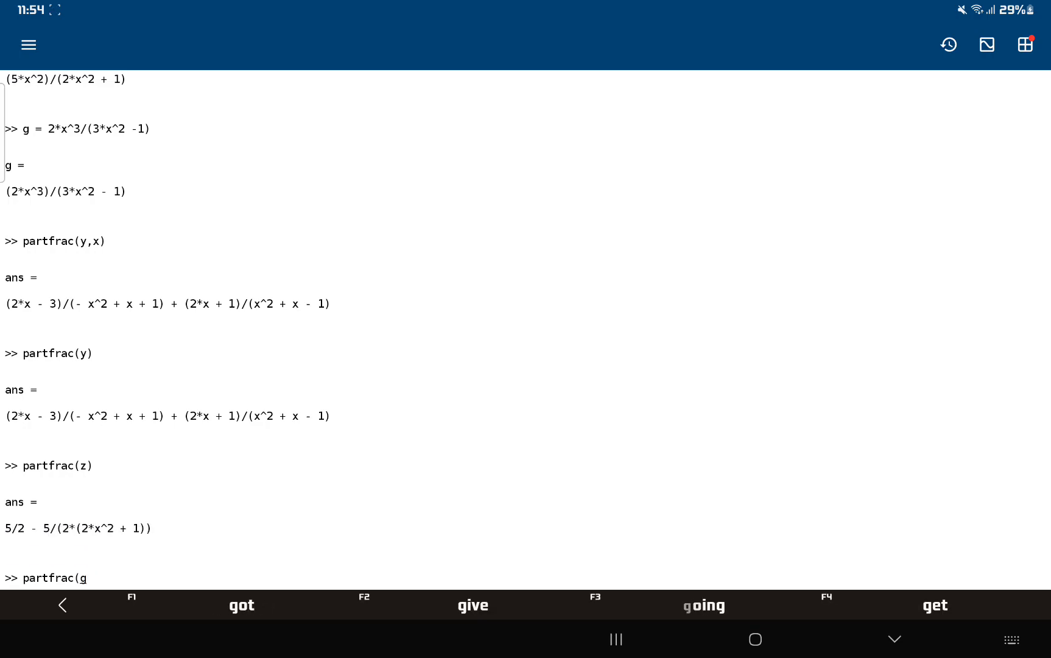
pyautogui.write(',x)')
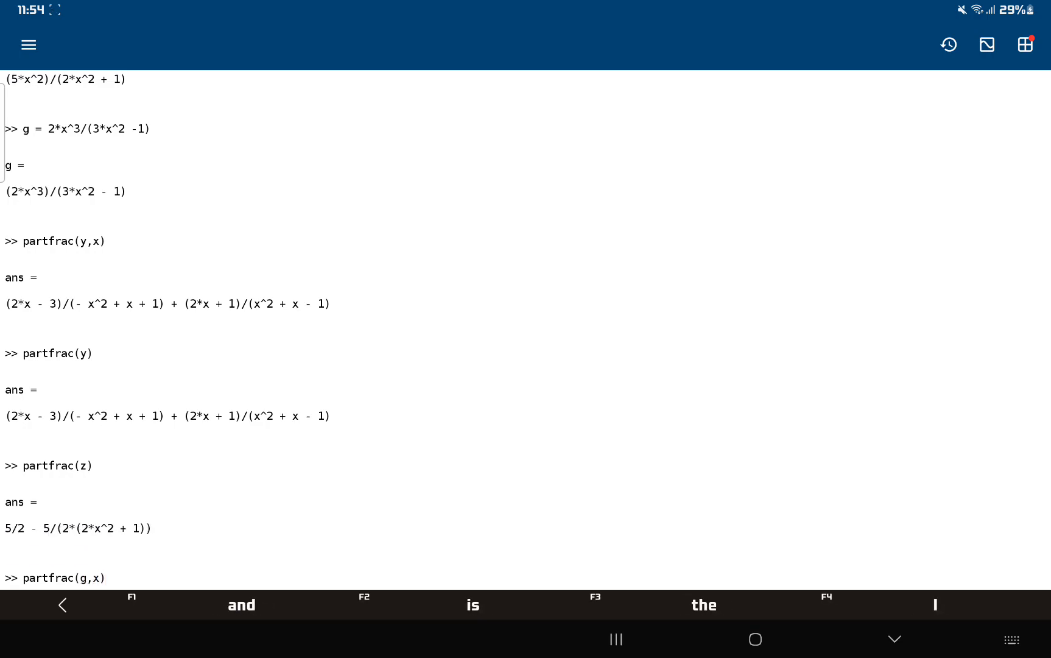
pyautogui.press('Enter')
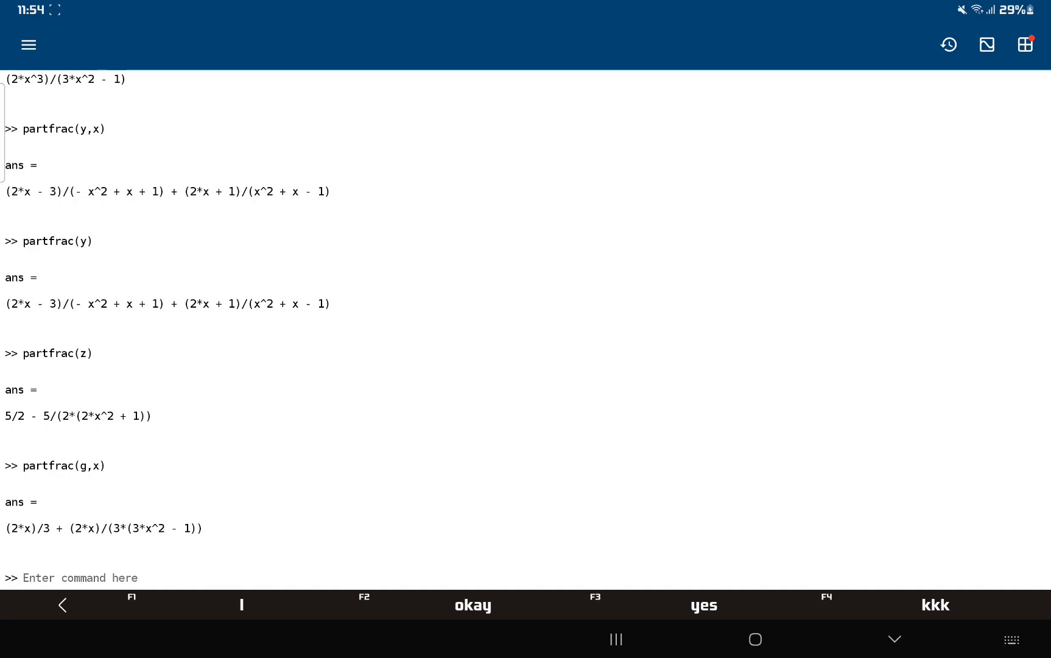
pyautogui.write('% H')
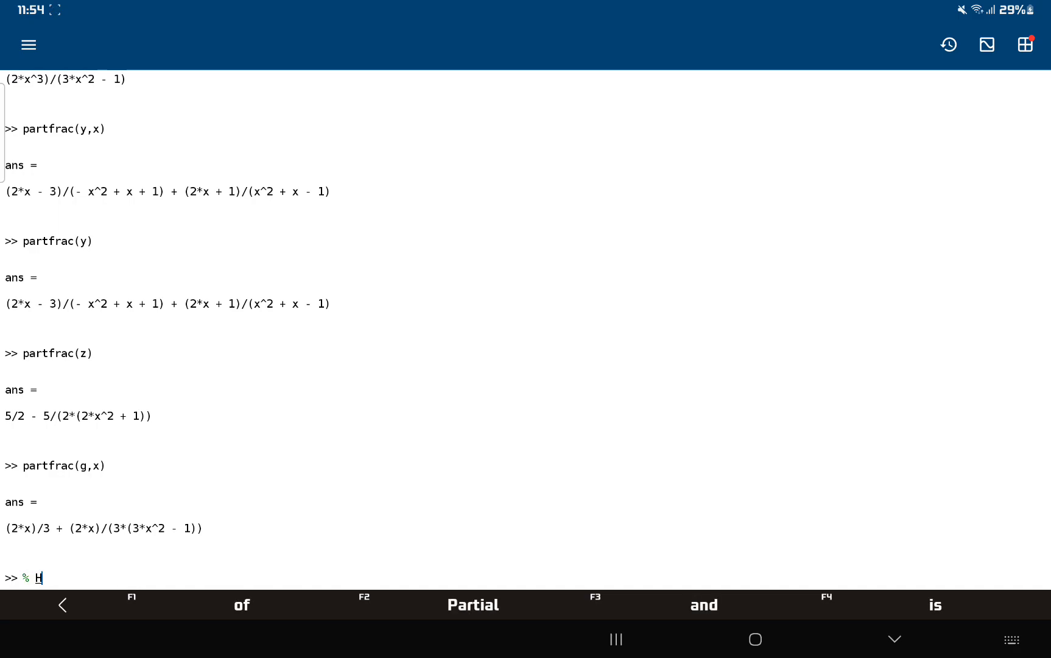